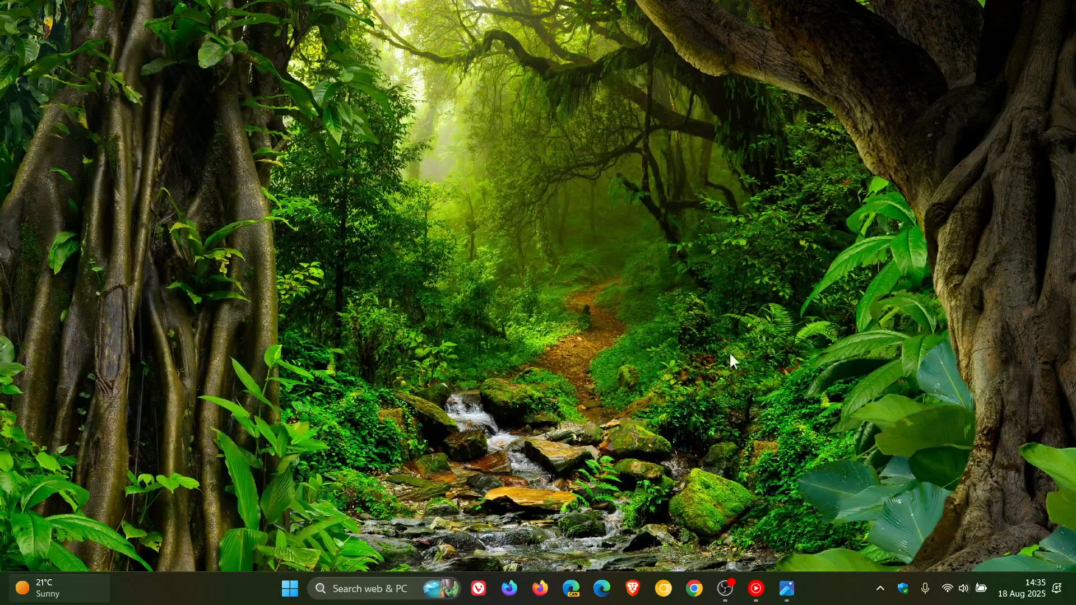
pyautogui.moveTo(790, 328)
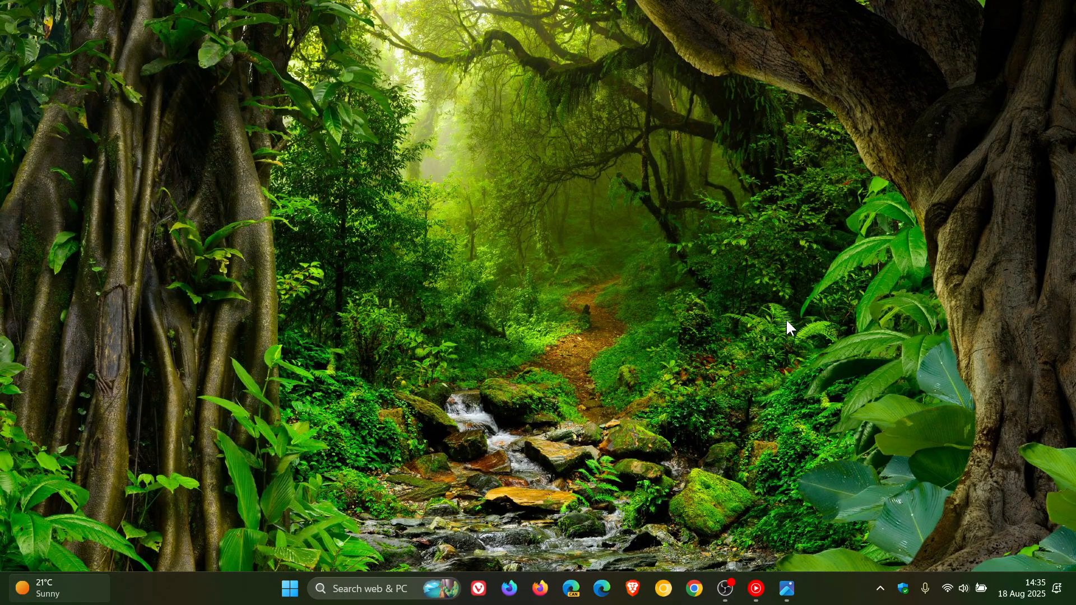
pyautogui.moveTo(289, 589)
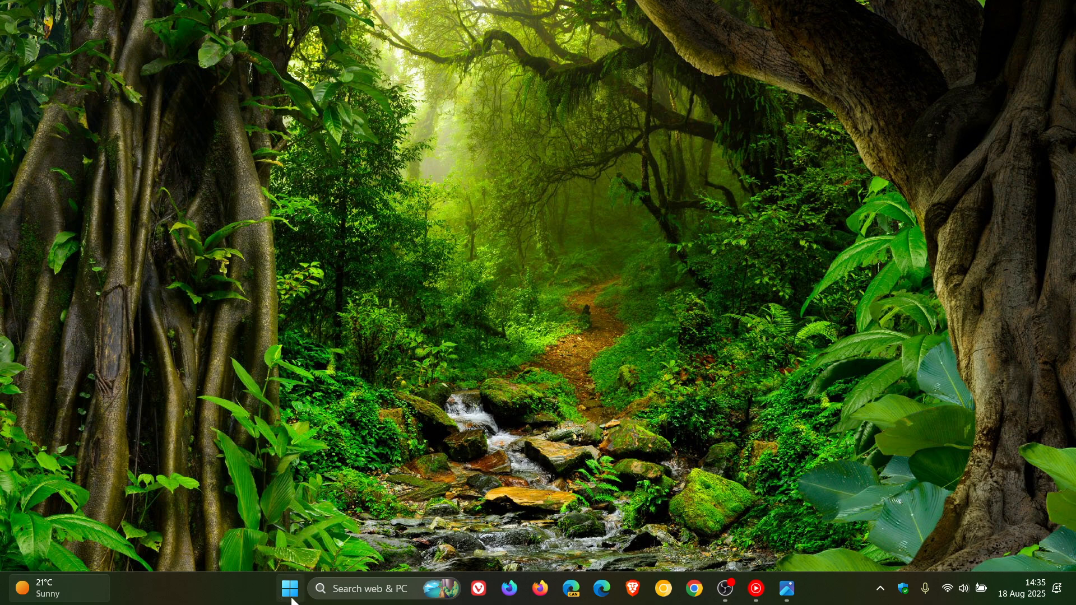
# - Open the Windows Tools collection from the Start menu, then close it
pyautogui.click(289, 589)
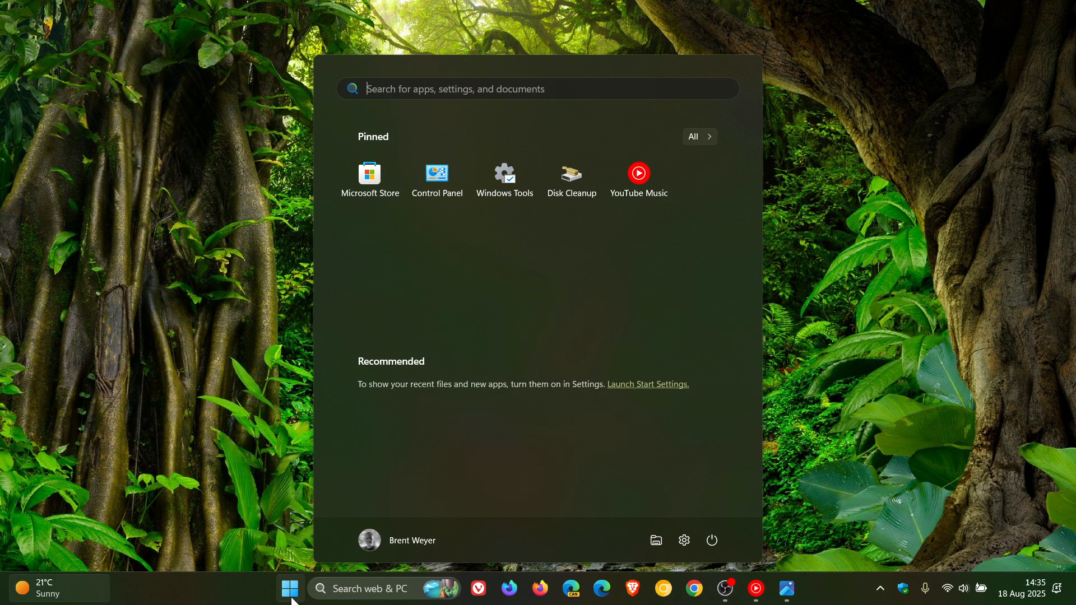
pyautogui.click(655, 540)
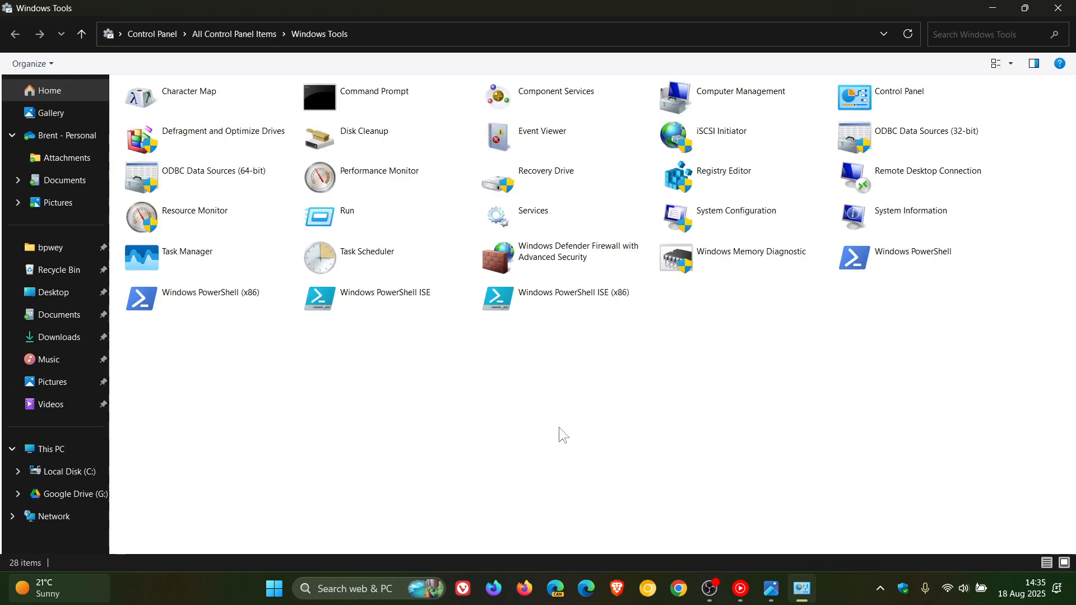
pyautogui.moveTo(733, 394)
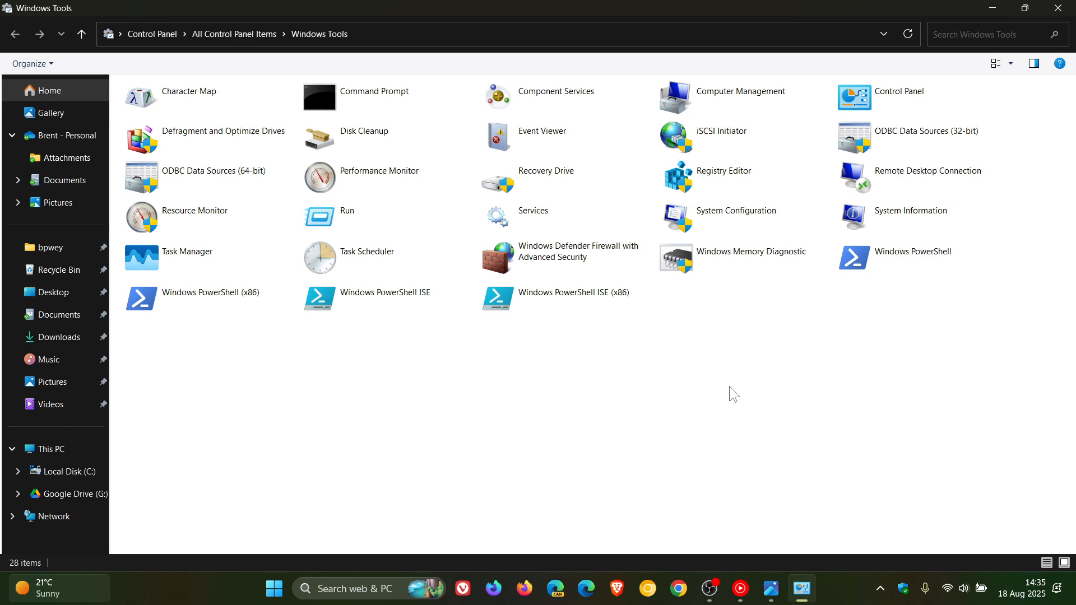
pyautogui.click(1058, 7)
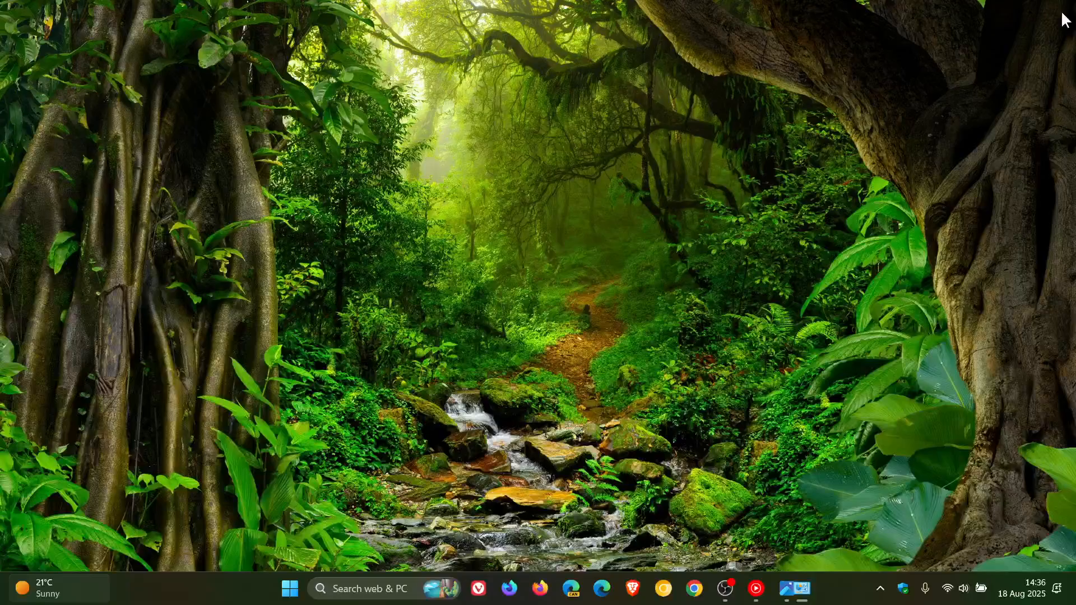
# - Launch Device Manager from the Start button's right-click Quick Link menu
pyautogui.rightClick(289, 589)
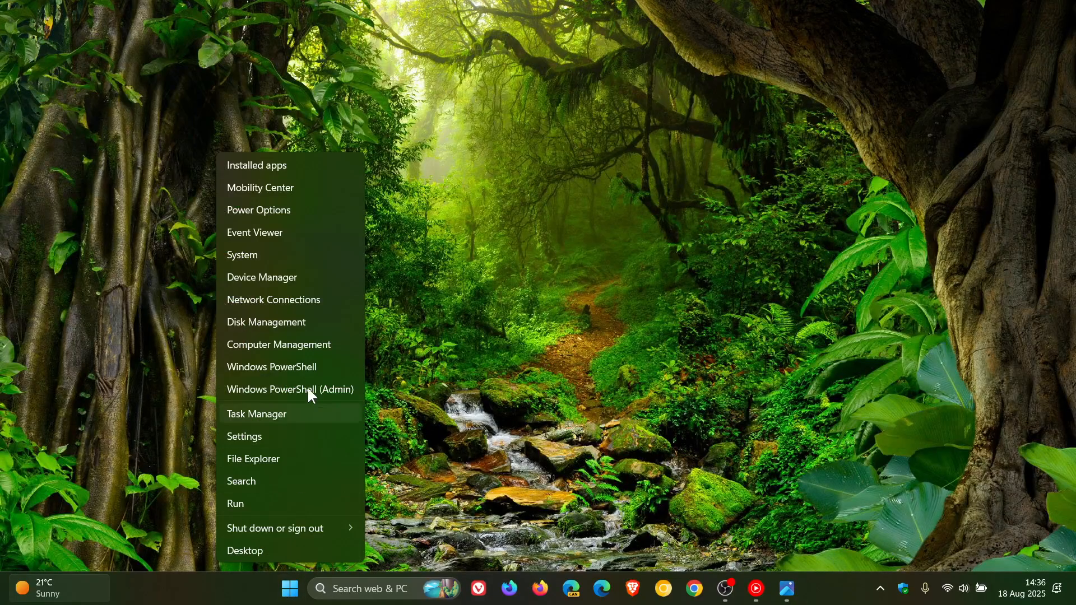
pyautogui.click(648, 282)
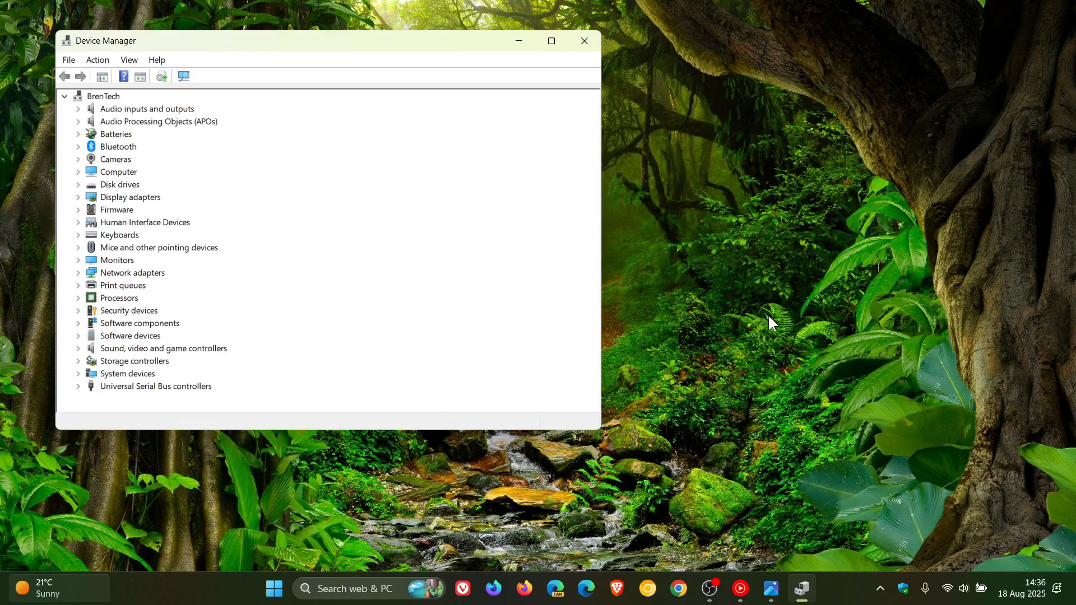
pyautogui.click(583, 41)
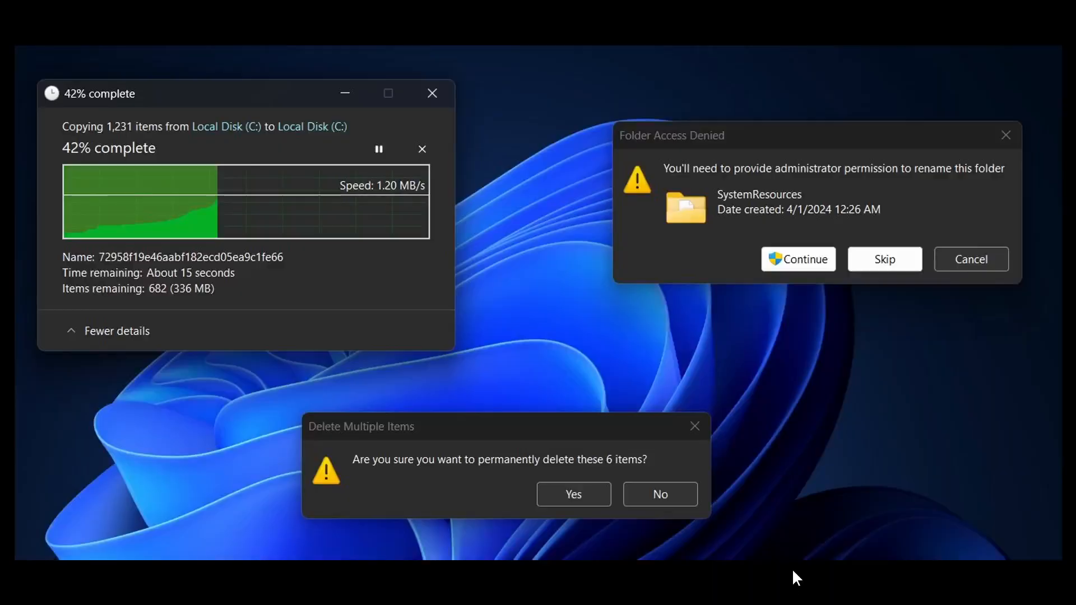
pyautogui.moveTo(843, 415)
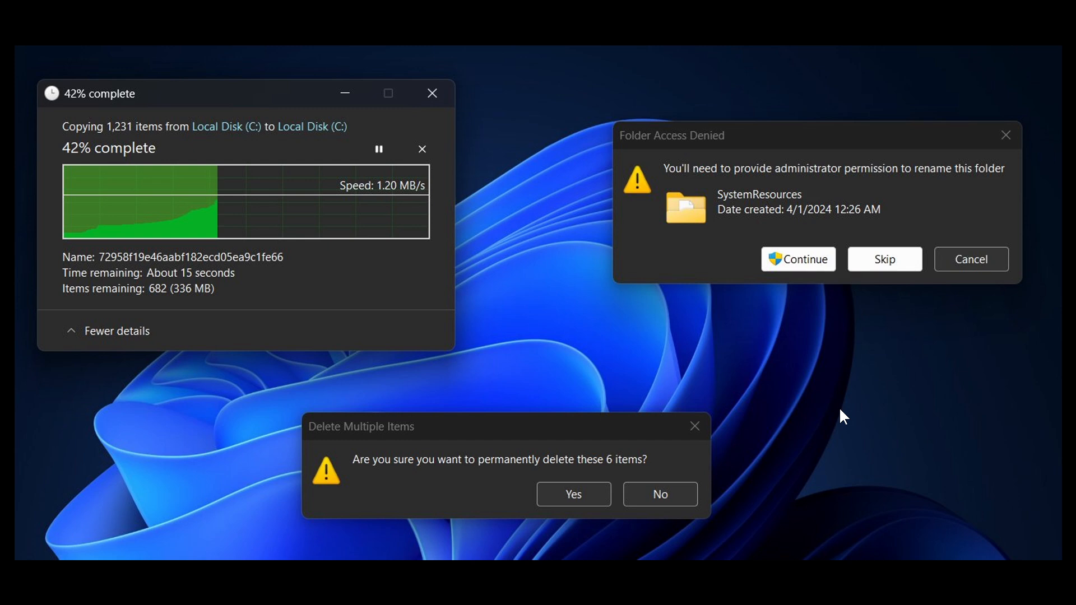
pyautogui.moveTo(728, 373)
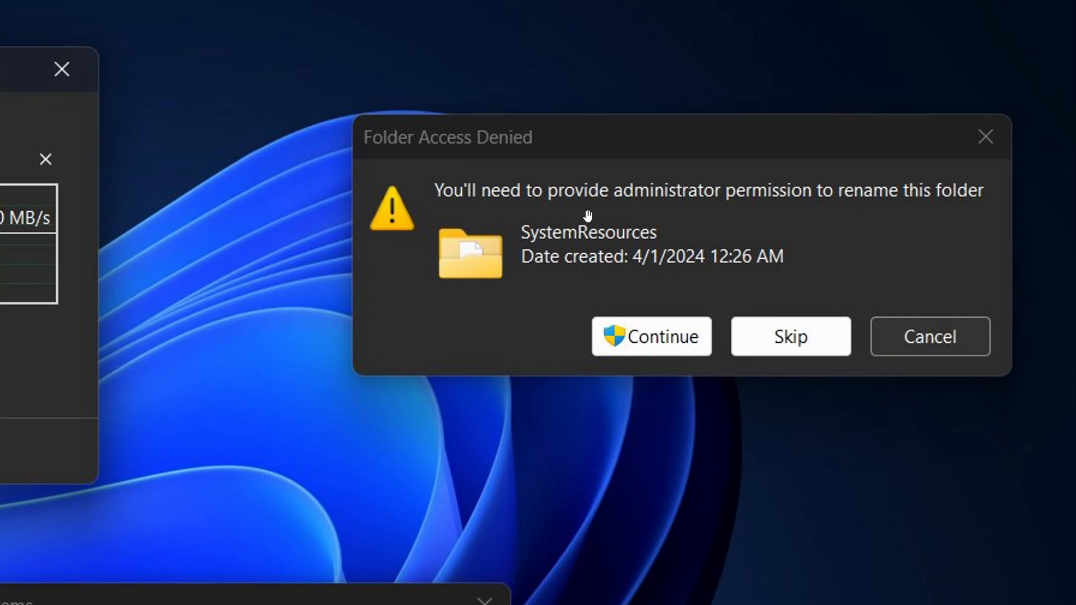
pyautogui.moveTo(770, 266)
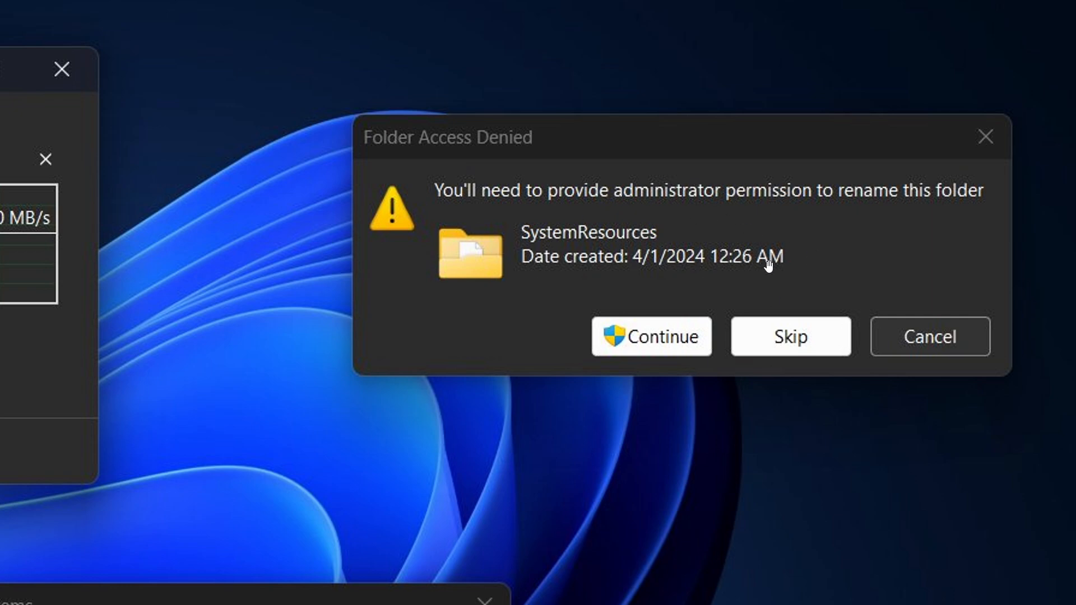
pyautogui.moveTo(761, 244)
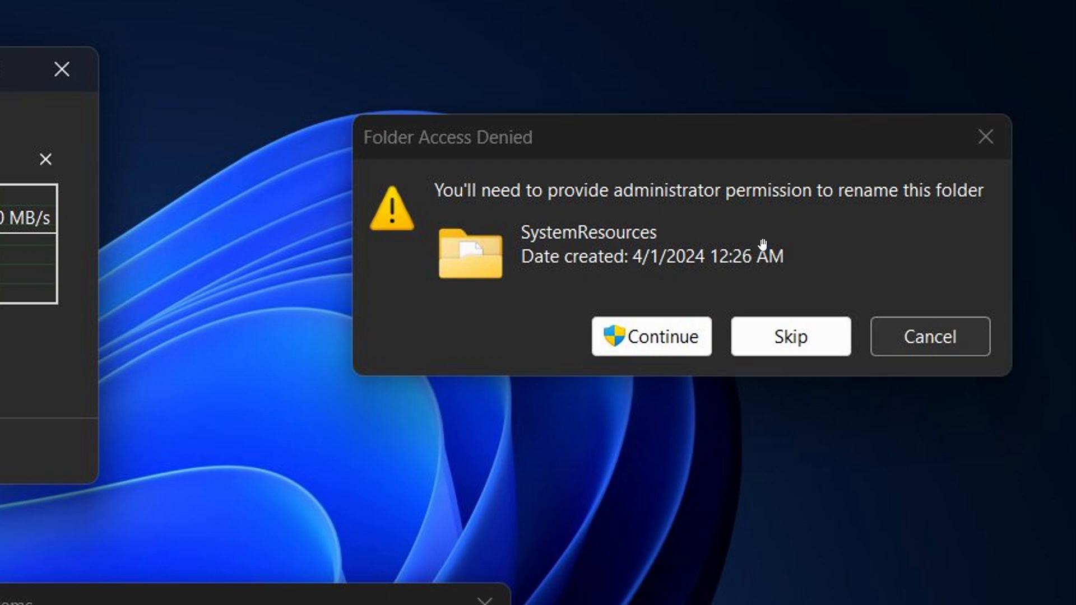
pyautogui.moveTo(779, 211)
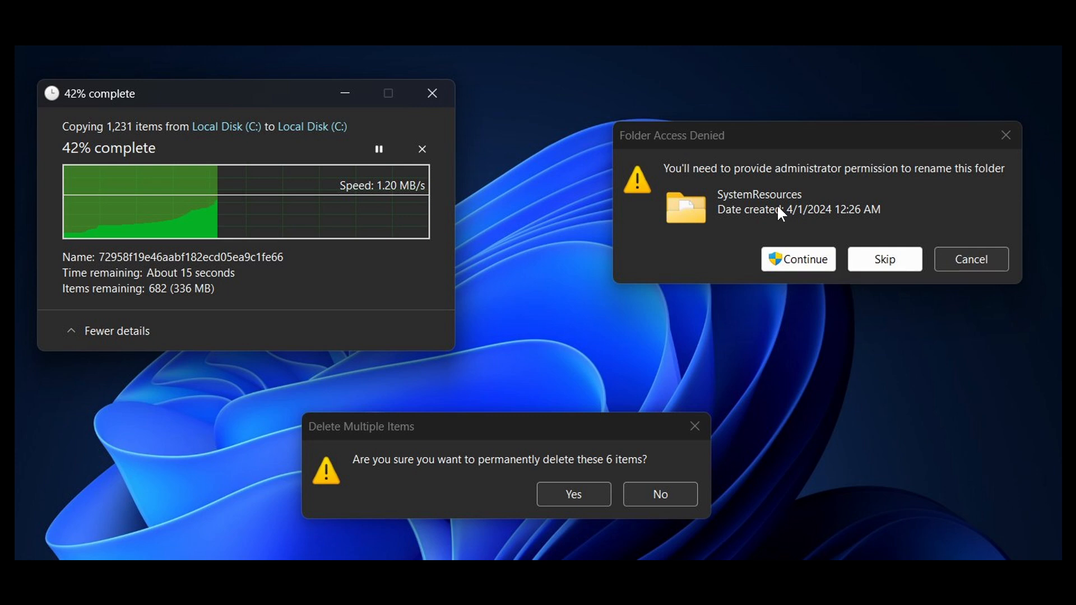
pyautogui.moveTo(409, 110)
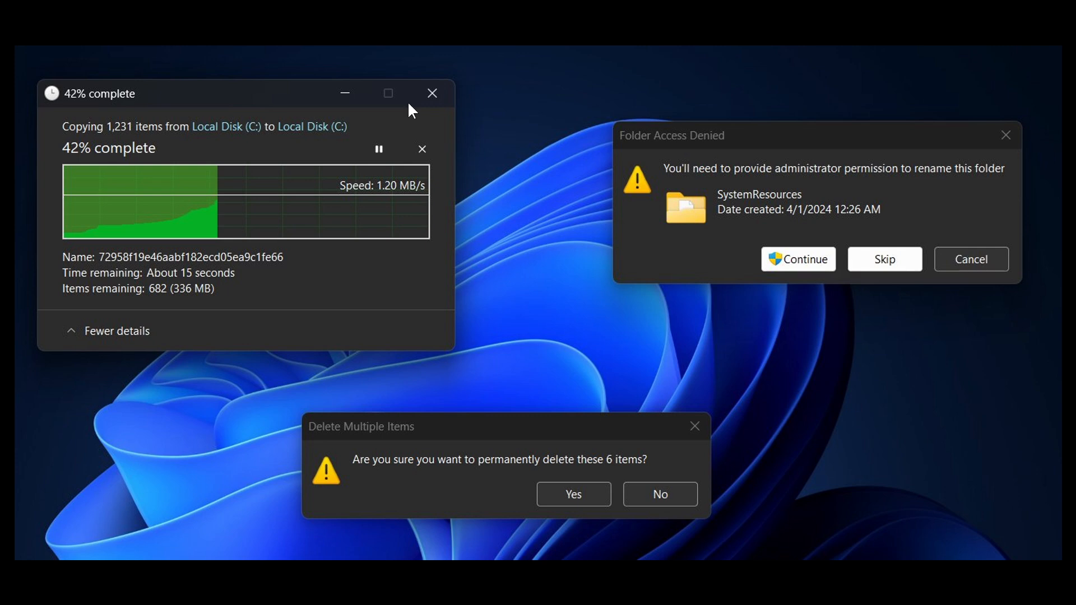
pyautogui.moveTo(829, 408)
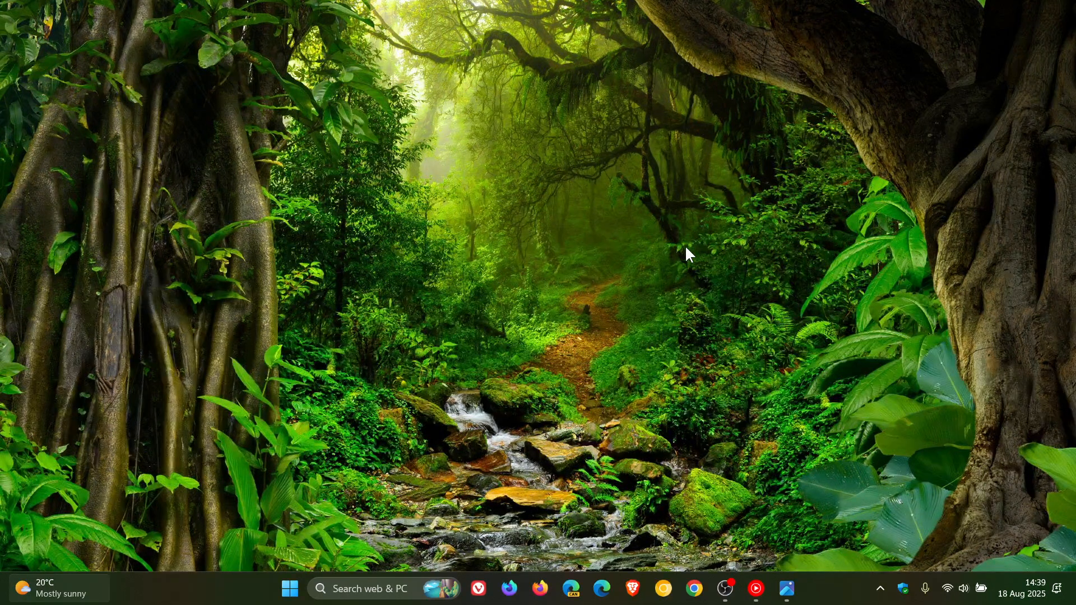
pyautogui.moveTo(785, 297)
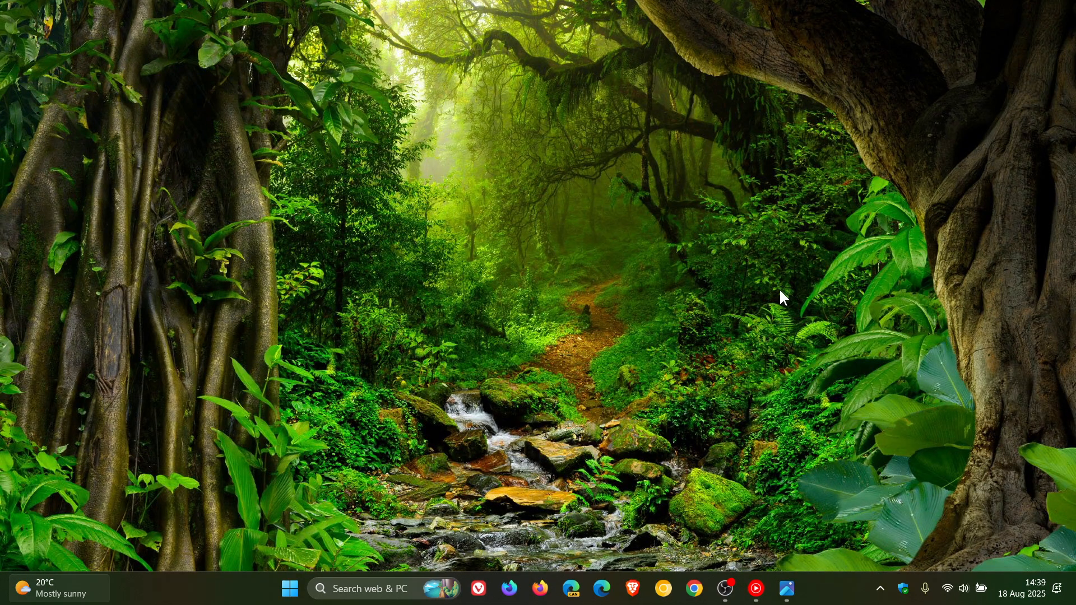